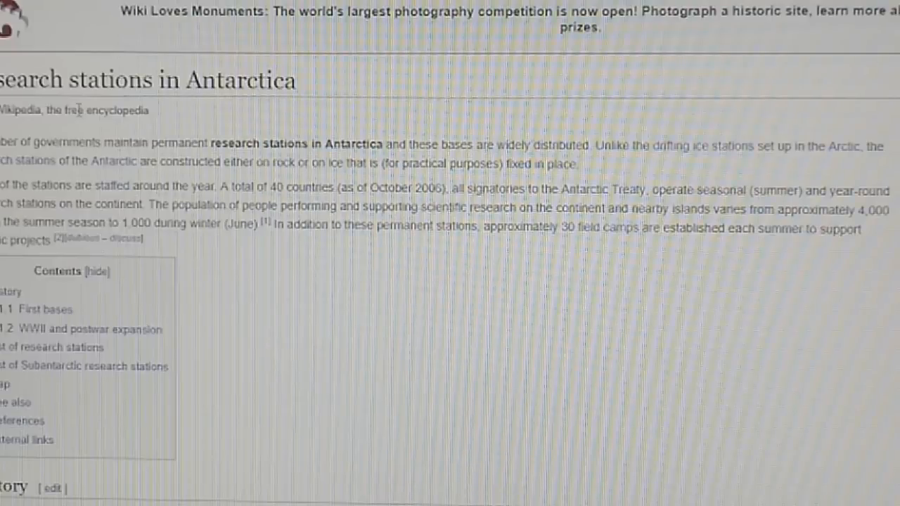
# Zoom the view near the Spinal Column?? ridge and pick a toolbar control for measuring
pyautogui.scroll(-3)
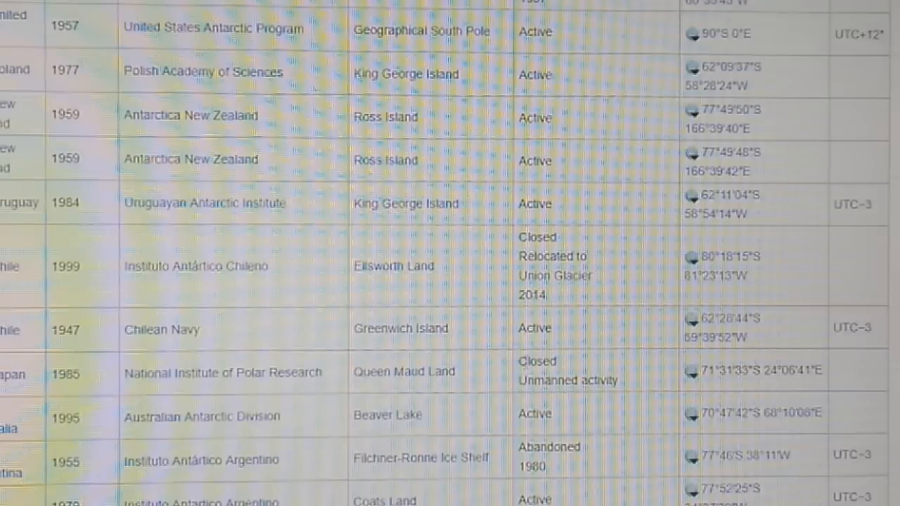
pyautogui.moveTo(538, 405)
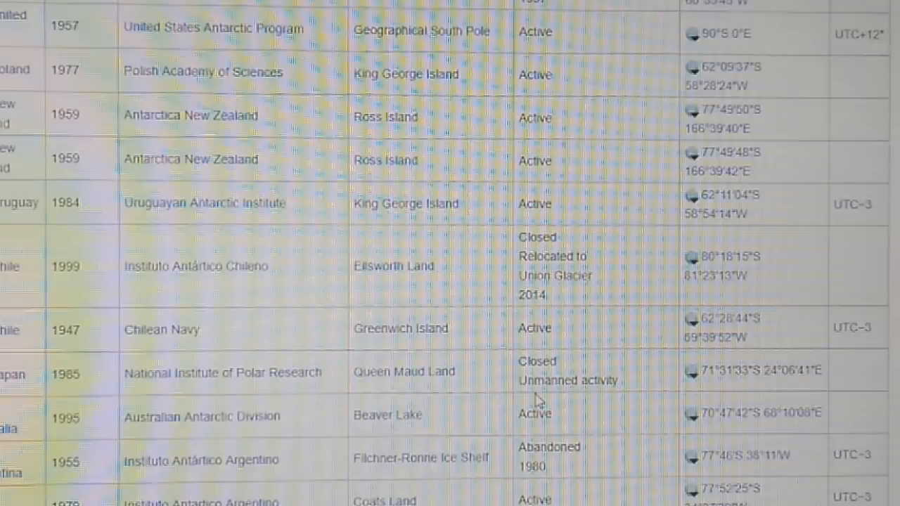
pyautogui.moveTo(700, 388)
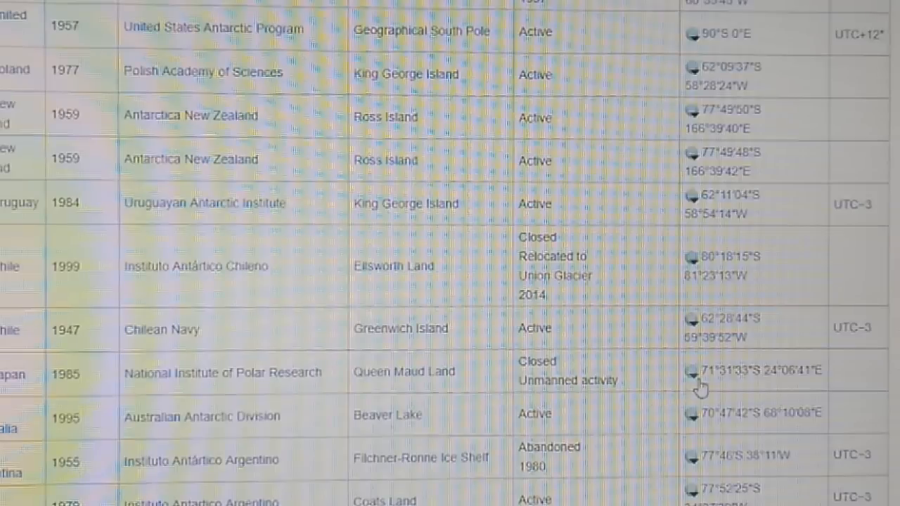
pyautogui.moveTo(752, 383)
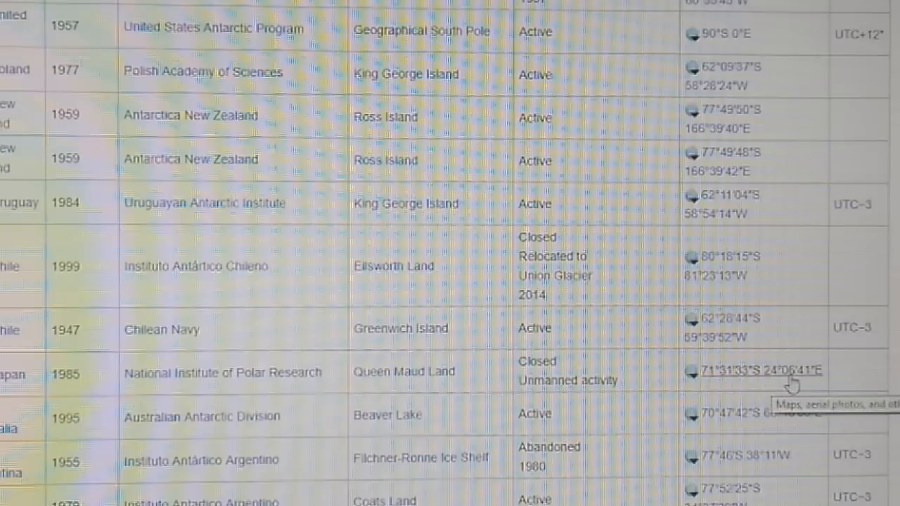
pyautogui.moveTo(803, 390)
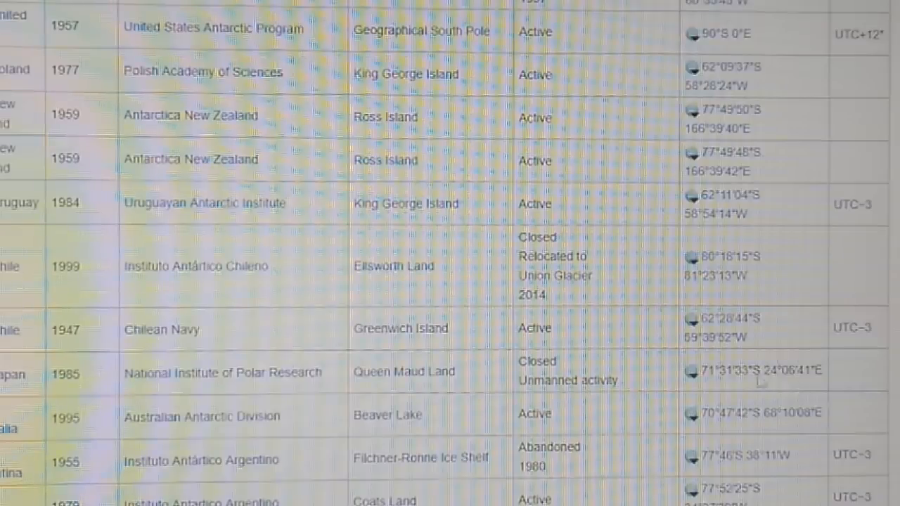
pyautogui.moveTo(475, 114)
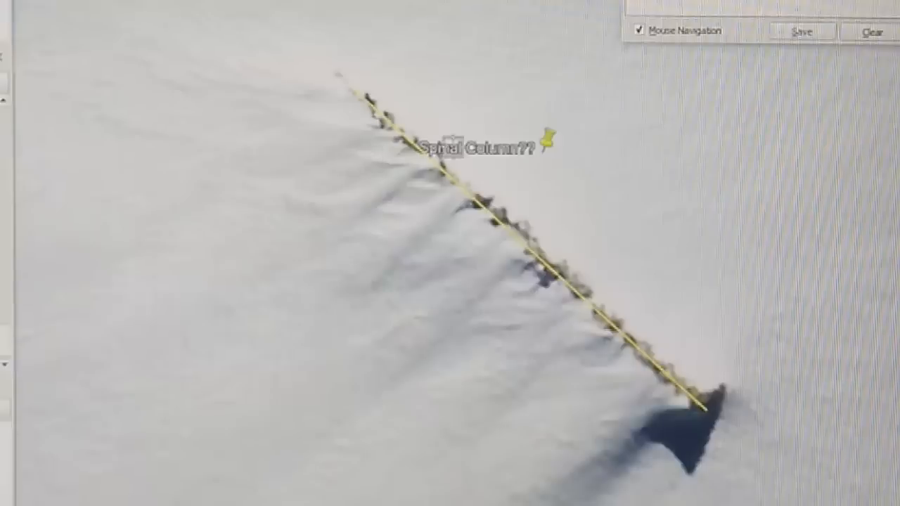
pyautogui.click(872, 31)
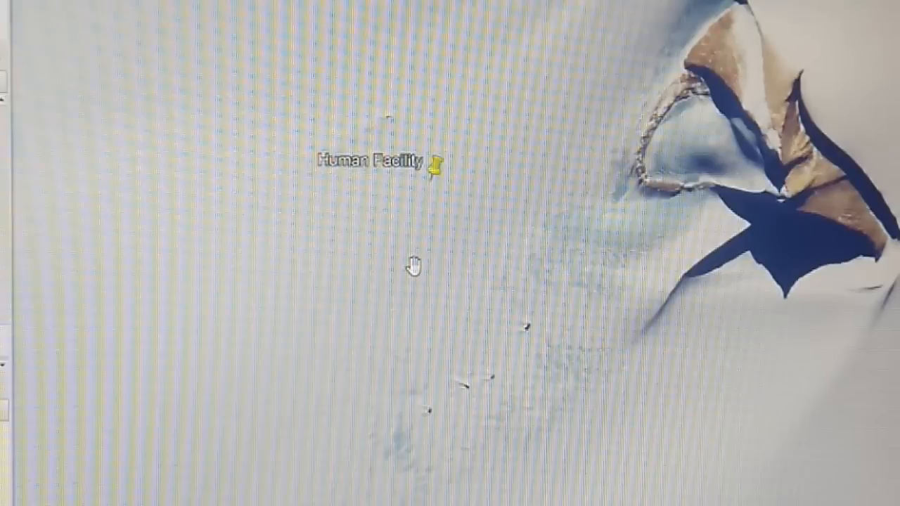
pyautogui.moveTo(452, 323)
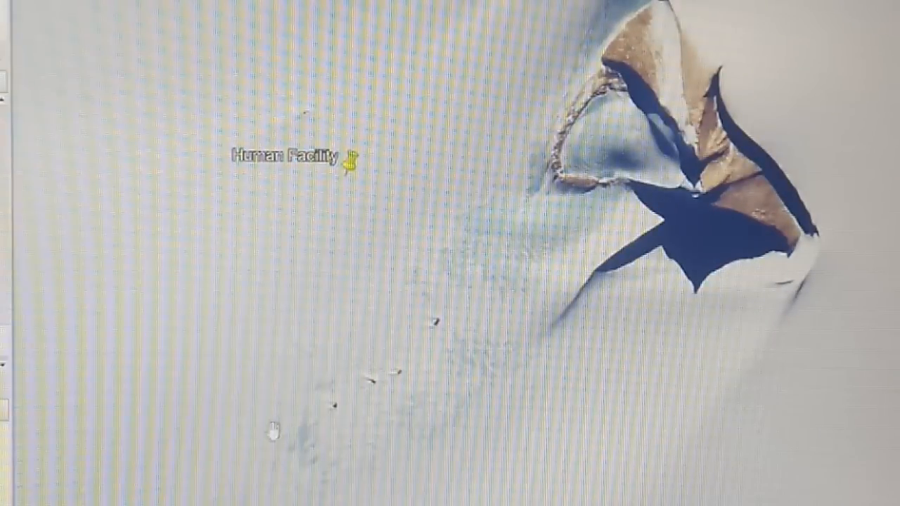
pyautogui.moveTo(322, 410)
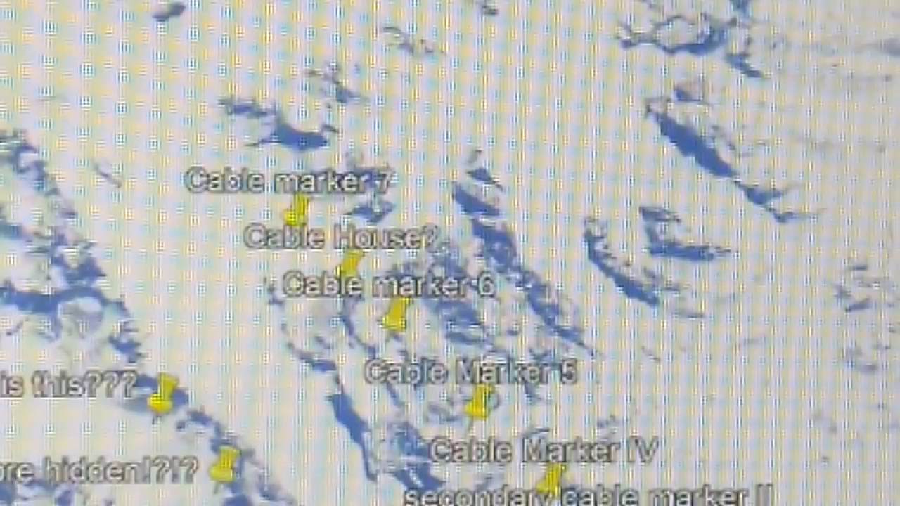
# Zoom the map out to show the Cable House? marker chain
pyautogui.scroll(-3)
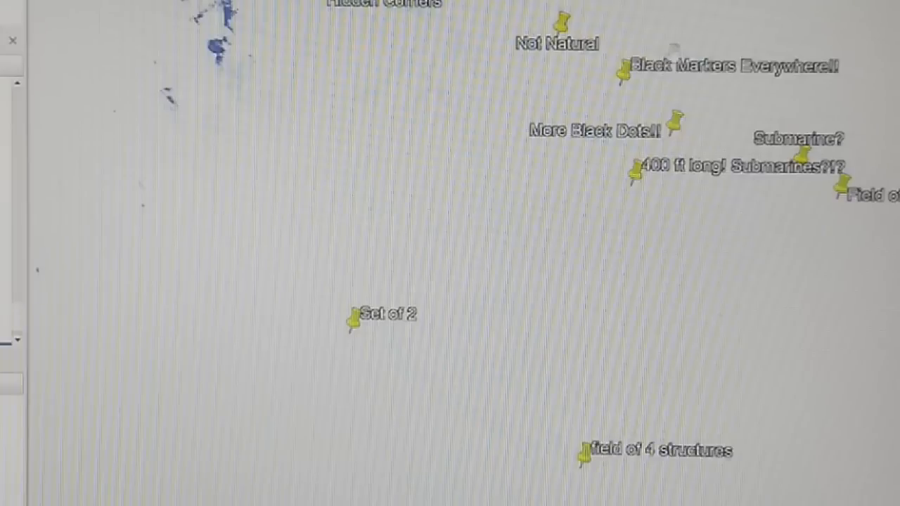
# Zoom out to reveal the Cable Marker and Hidden Shrouded Facility cluster above Not Natural
pyautogui.scroll(-3)
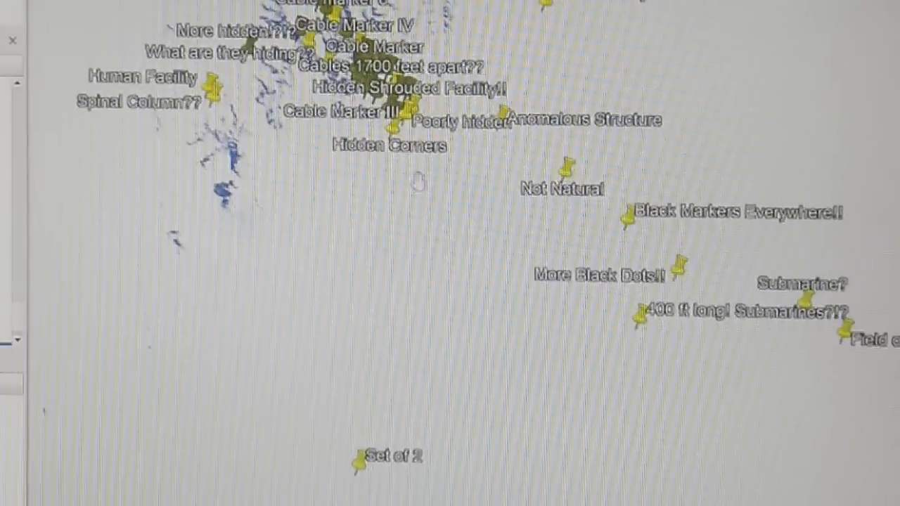